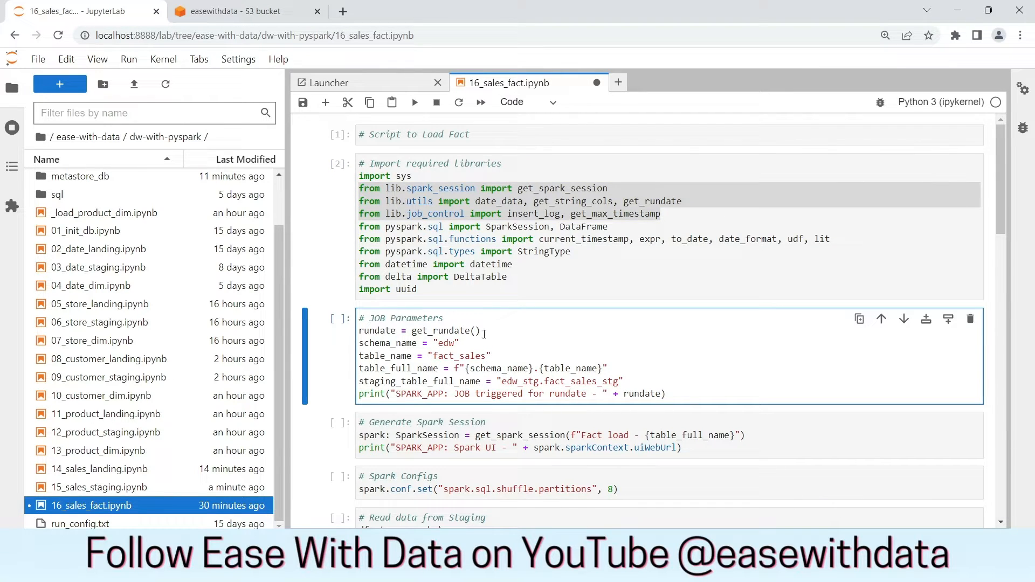
# Run the job-parameter and Spark session cells, printing rundate 20220101 and the Spark UI URL.
pyautogui.doubleClick(443, 332)
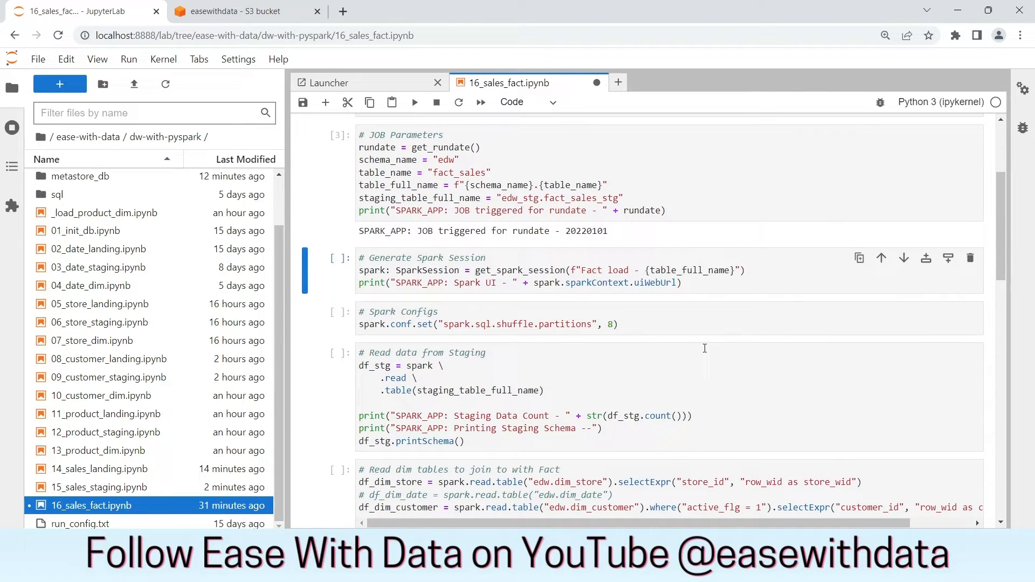
pyautogui.press('Shift+Enter')
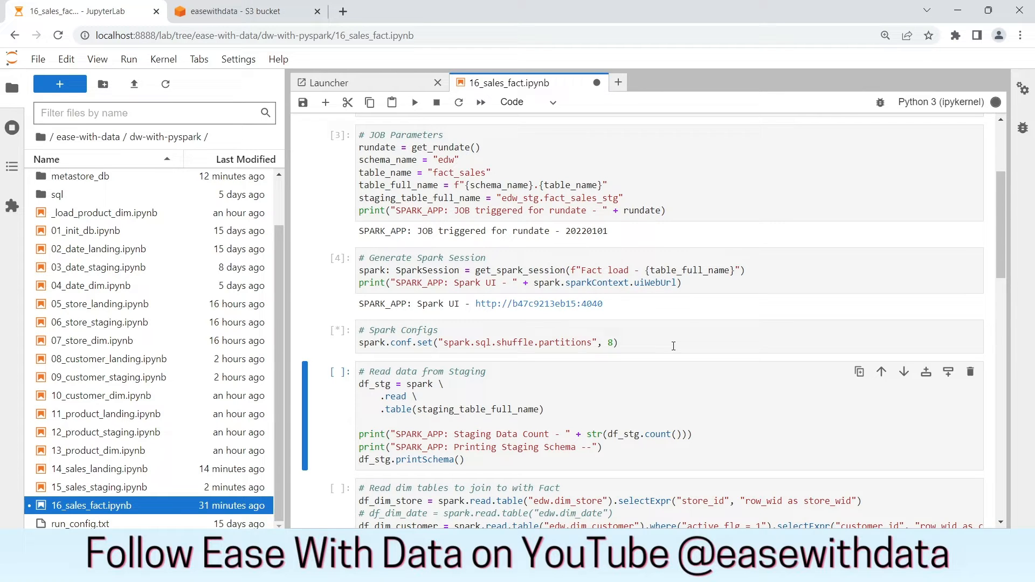
pyautogui.scroll(-3)
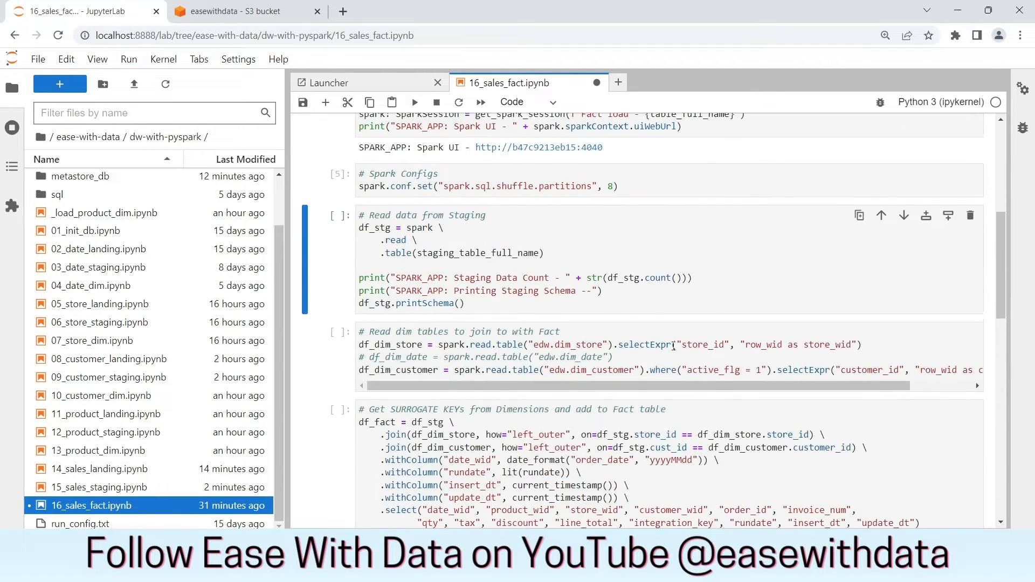
# Run the staging read (count 163 with schema) and the dimension-table read cells.
pyautogui.click(614, 276)
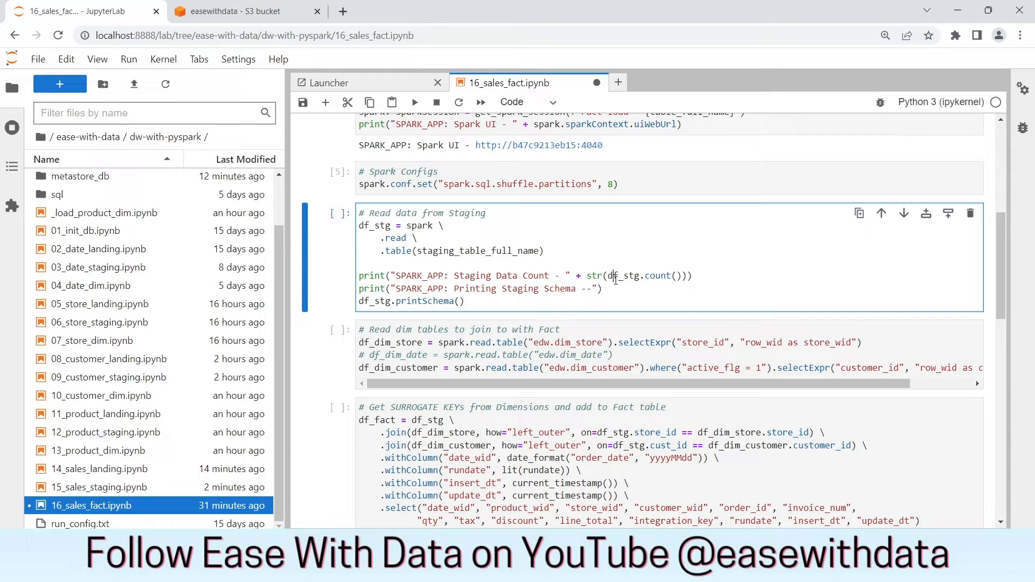
pyautogui.press('Shift+Enter')
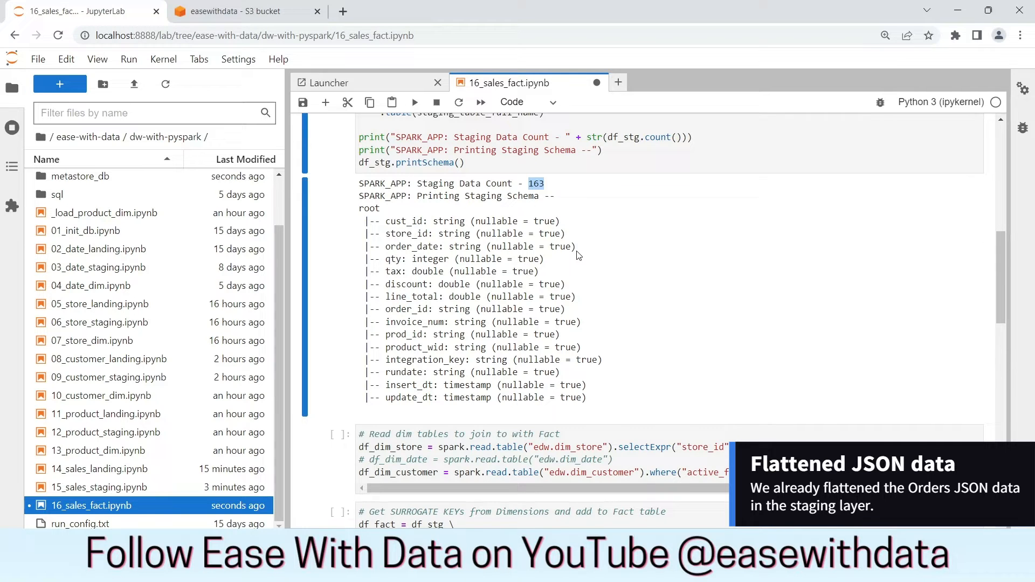
pyautogui.scroll(-3)
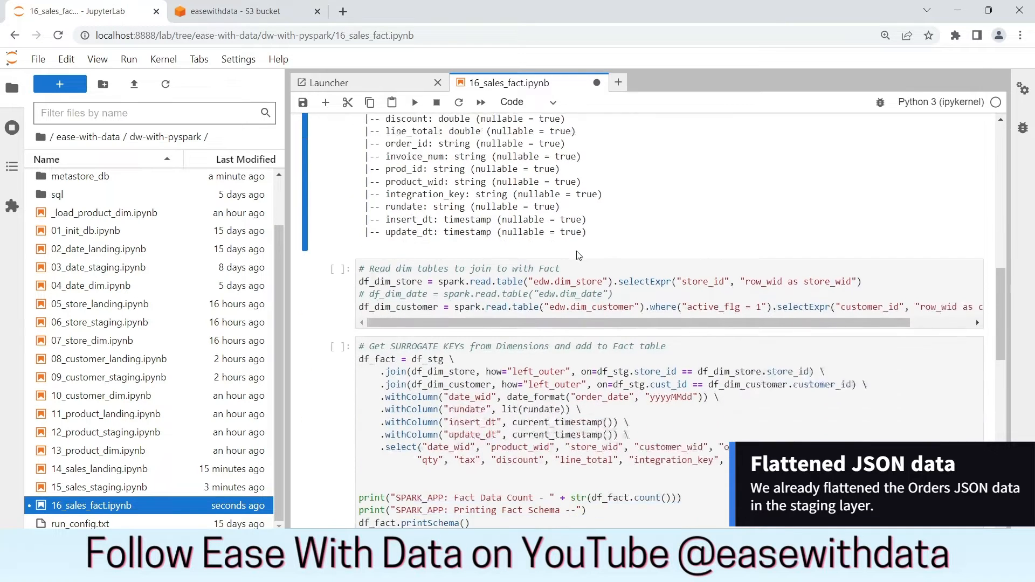
pyautogui.scroll(-3)
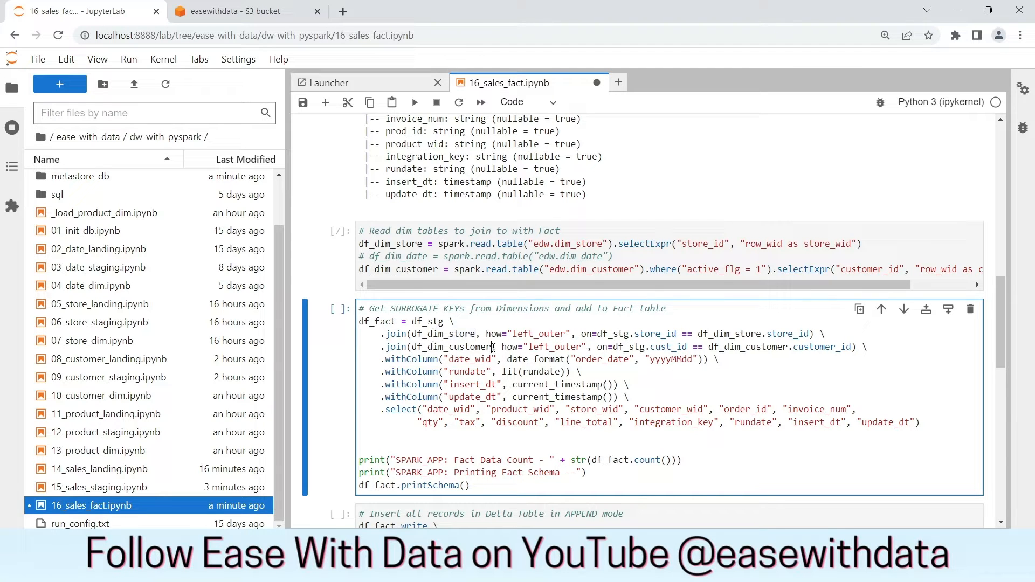
# Run the surrogate-key join, printing Fact Data Count 163 and the fact schema.
pyautogui.doubleClick(470, 359)
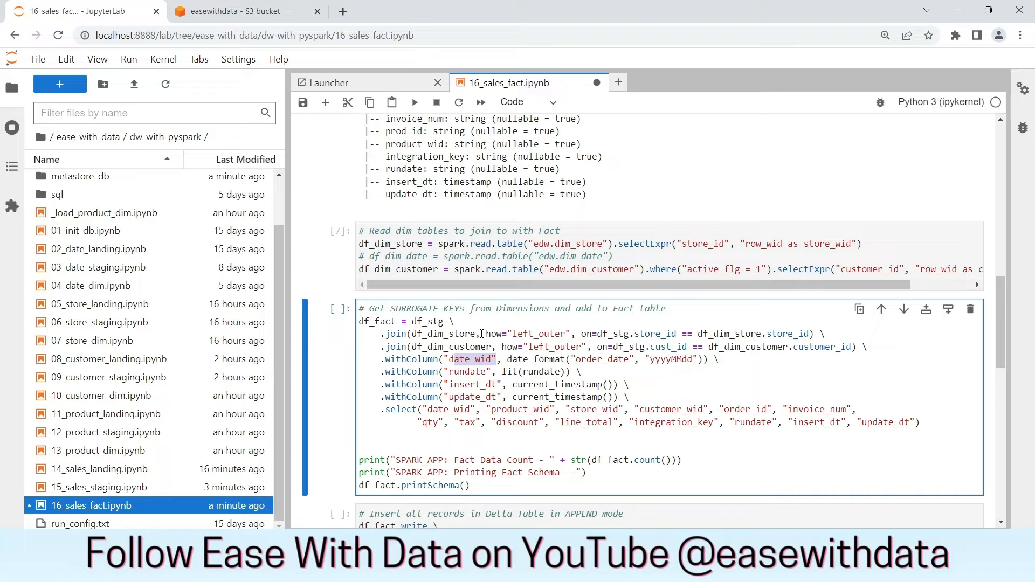
pyautogui.doubleClick(444, 335)
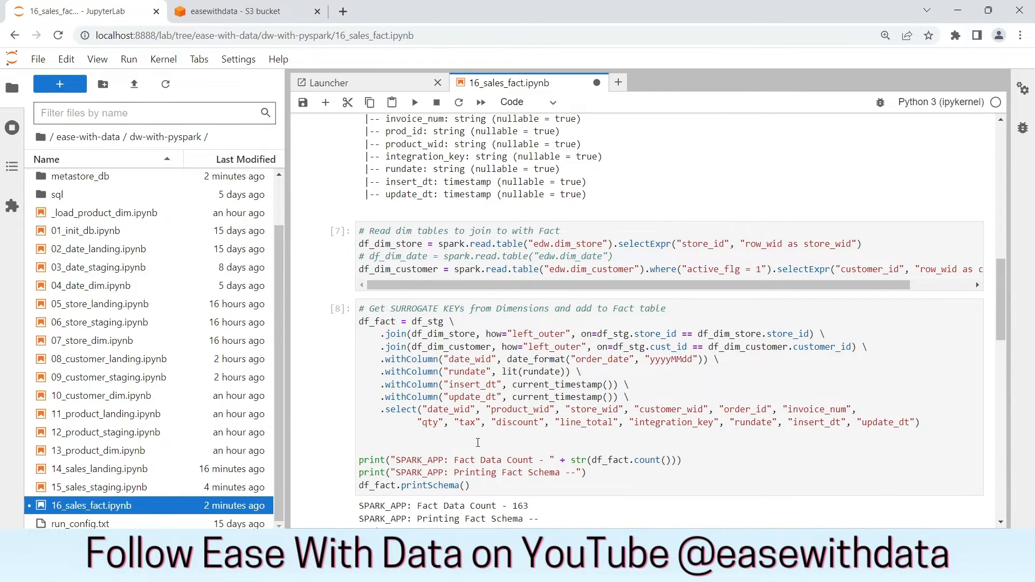
pyautogui.scroll(-3)
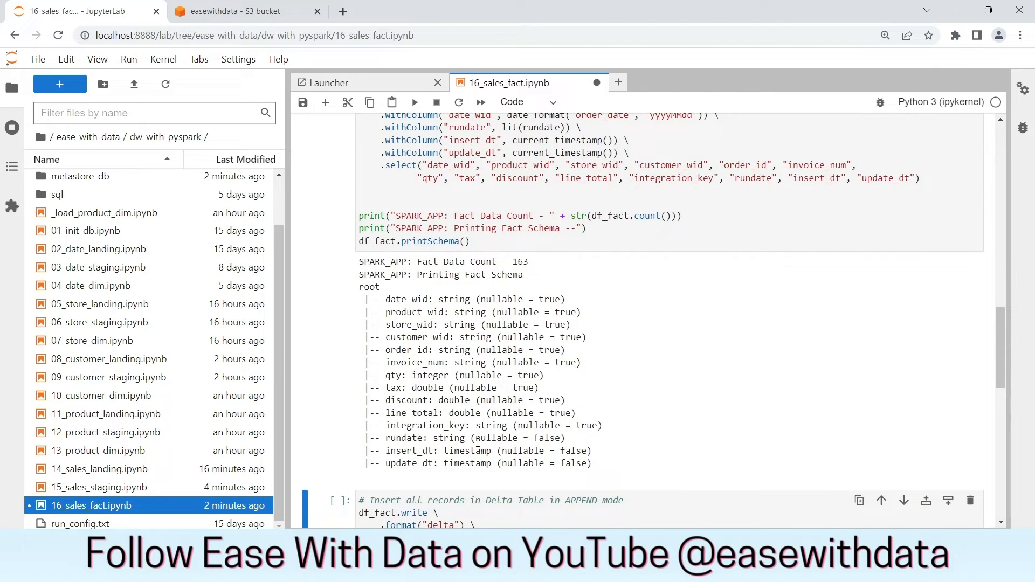
pyautogui.moveTo(479, 446)
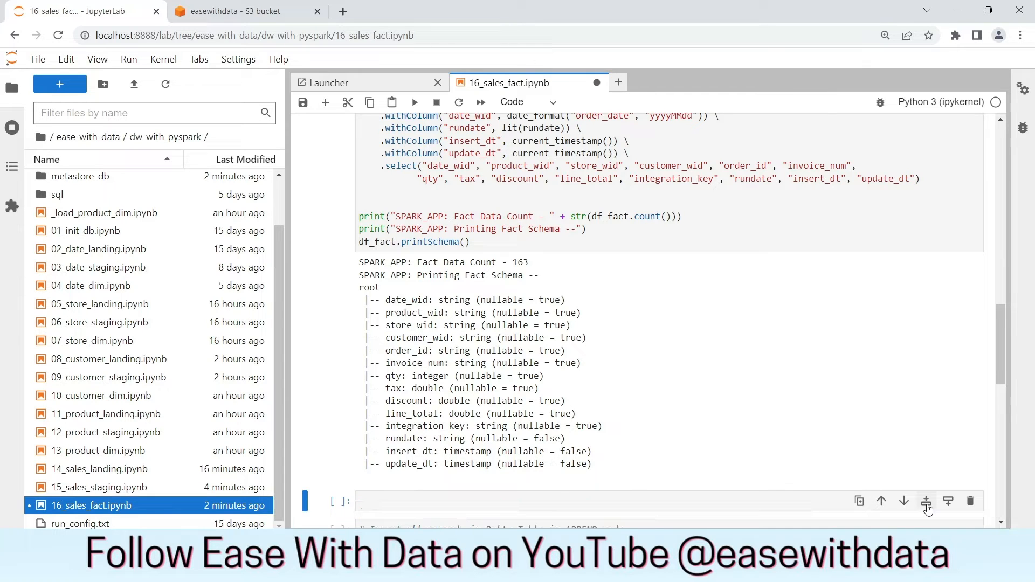
# Run df_fact.show() in the new cell to display the first 20 fact rows with surrogate keys.
pyautogui.write('df')
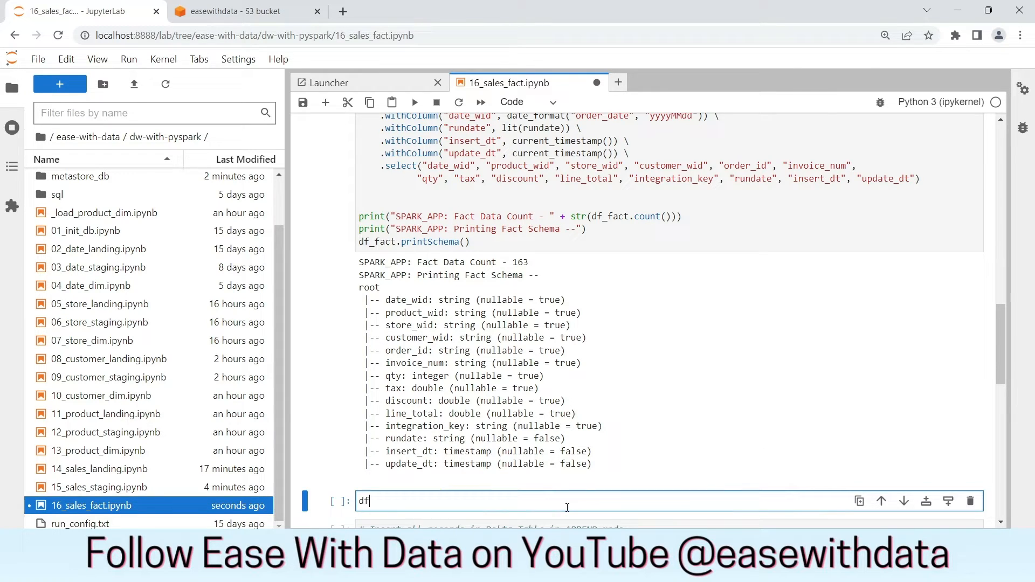
pyautogui.write('_fact.sh')
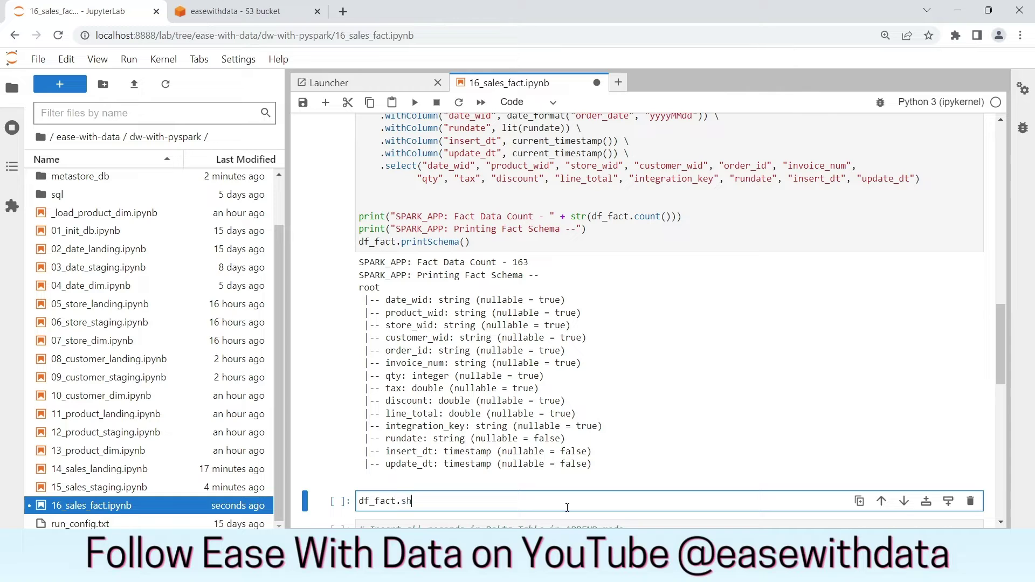
pyautogui.write('ow(')
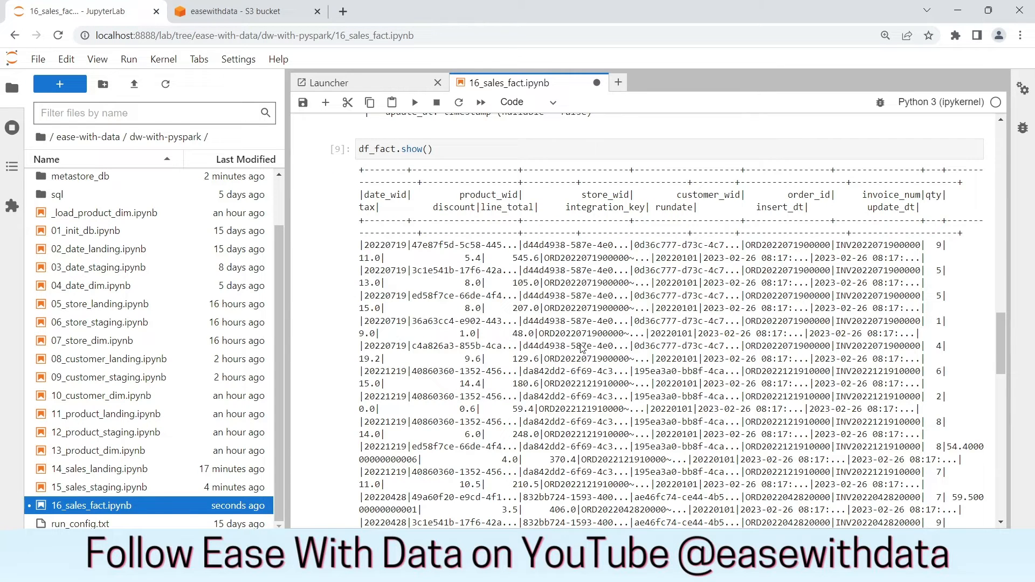
pyautogui.moveTo(571, 379)
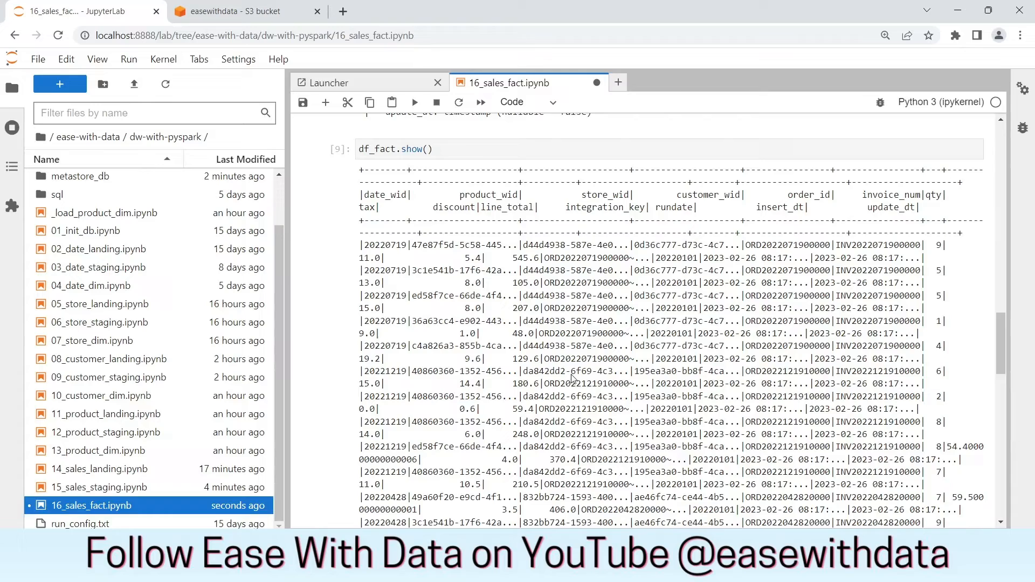
pyautogui.scroll(-3)
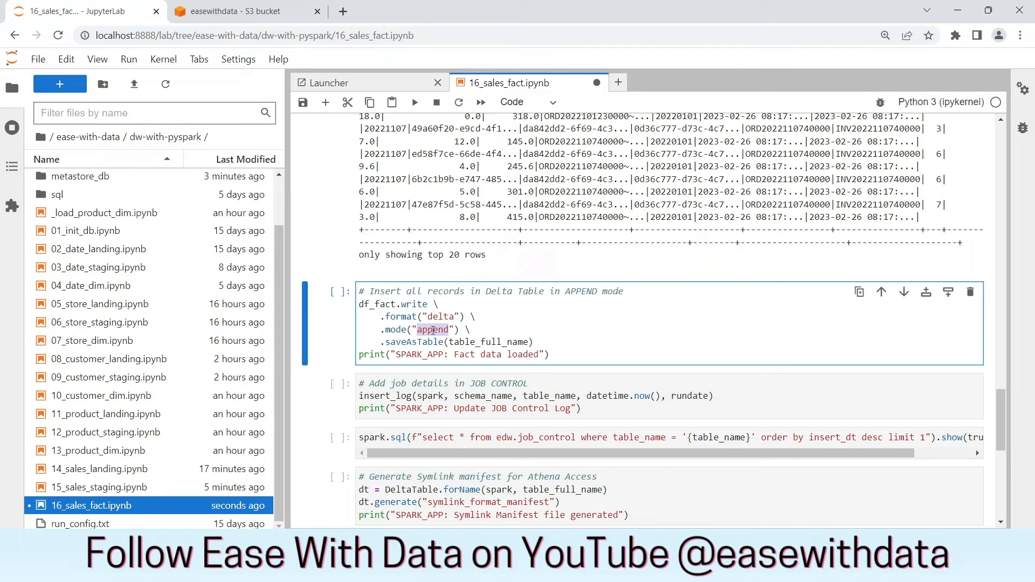
pyautogui.moveTo(501, 326)
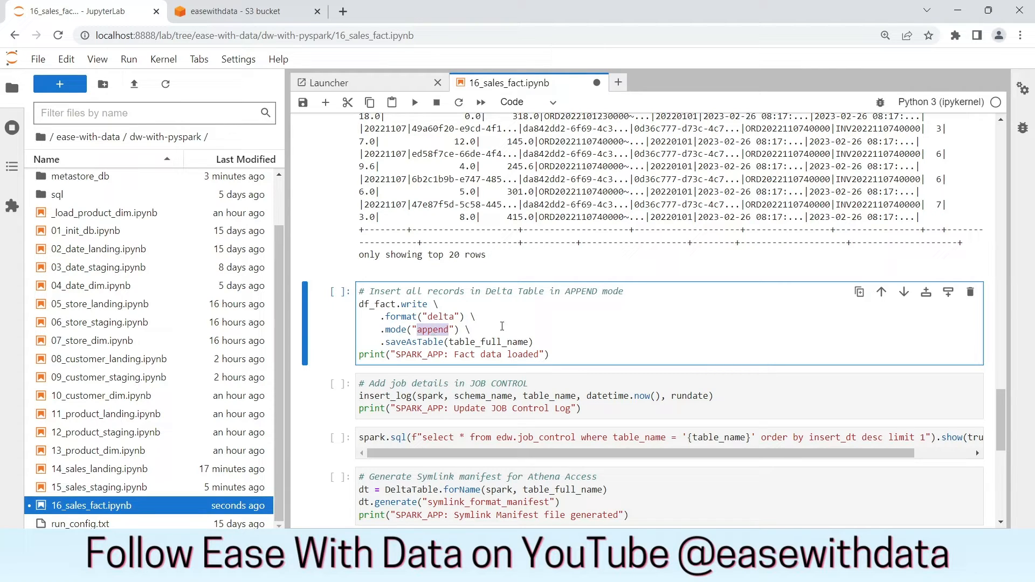
# Run the delta insert cell and move on to the job-control log cell.
pyautogui.press('Shift+Enter')
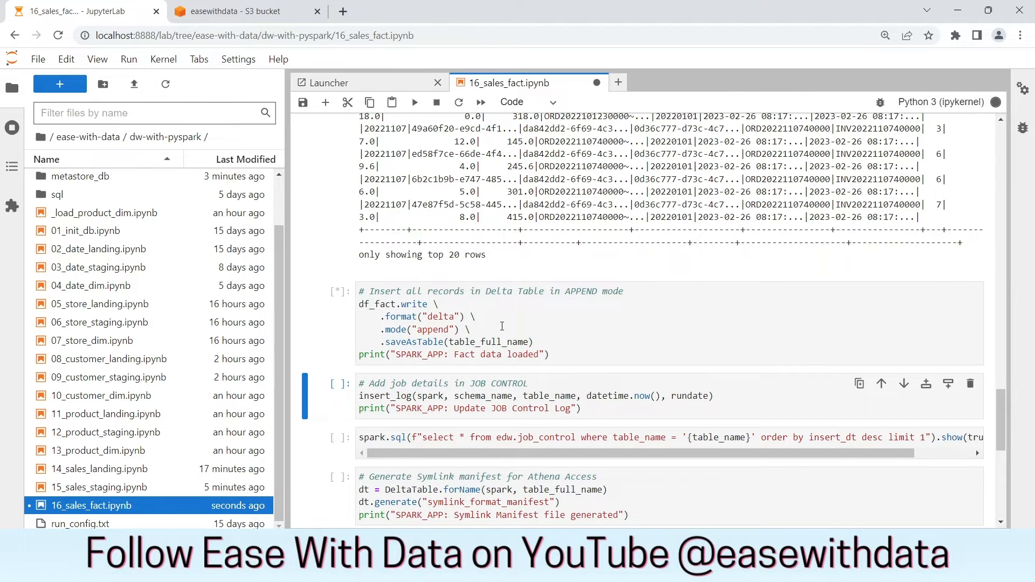
pyautogui.click(414, 102)
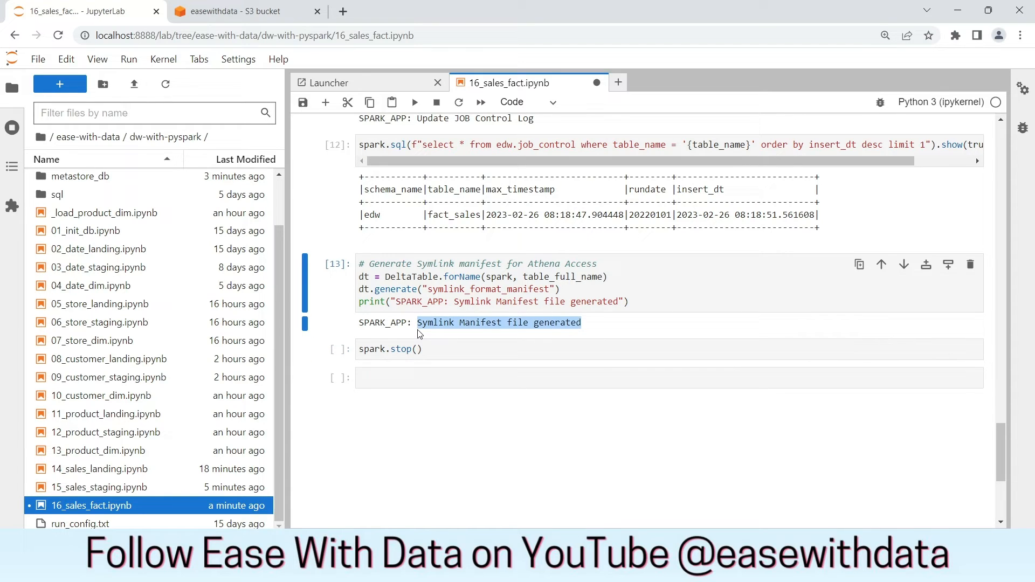
pyautogui.moveTo(893, 328)
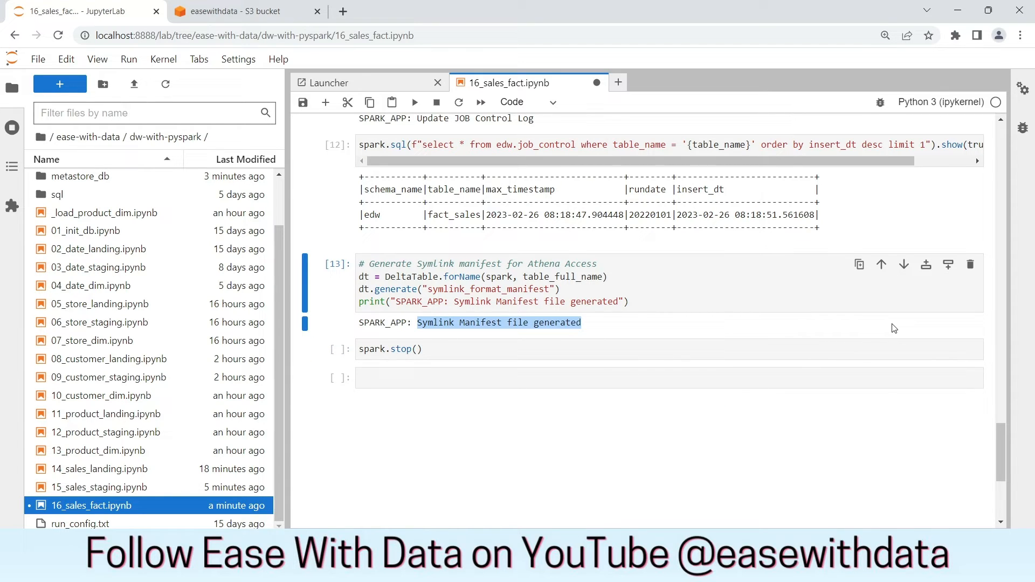
pyautogui.moveTo(927, 266)
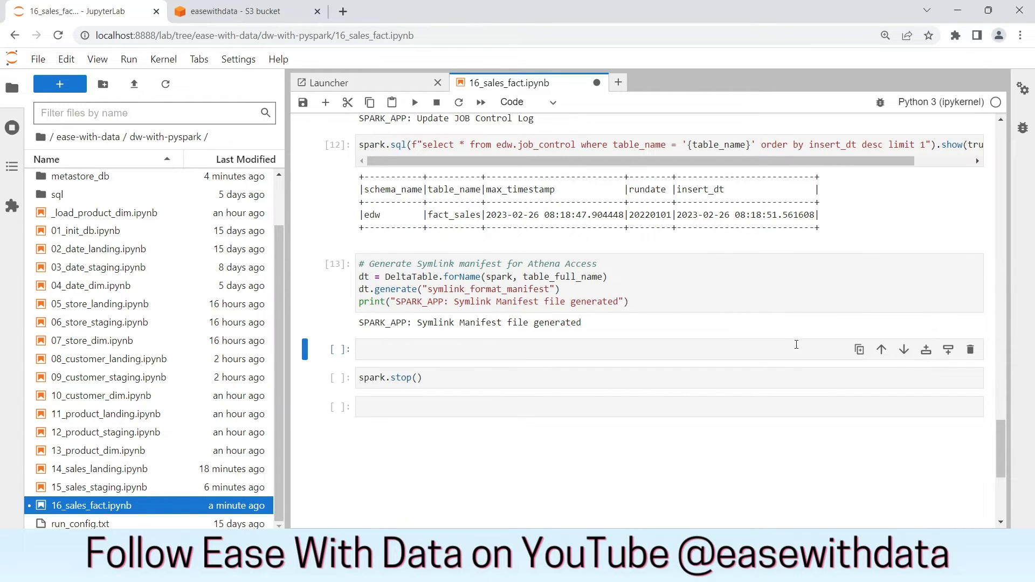
# Run spark.sql("select * from edw.fact_sales").show() to display the top 20 fact_sales rows.
pyautogui.write('spark')
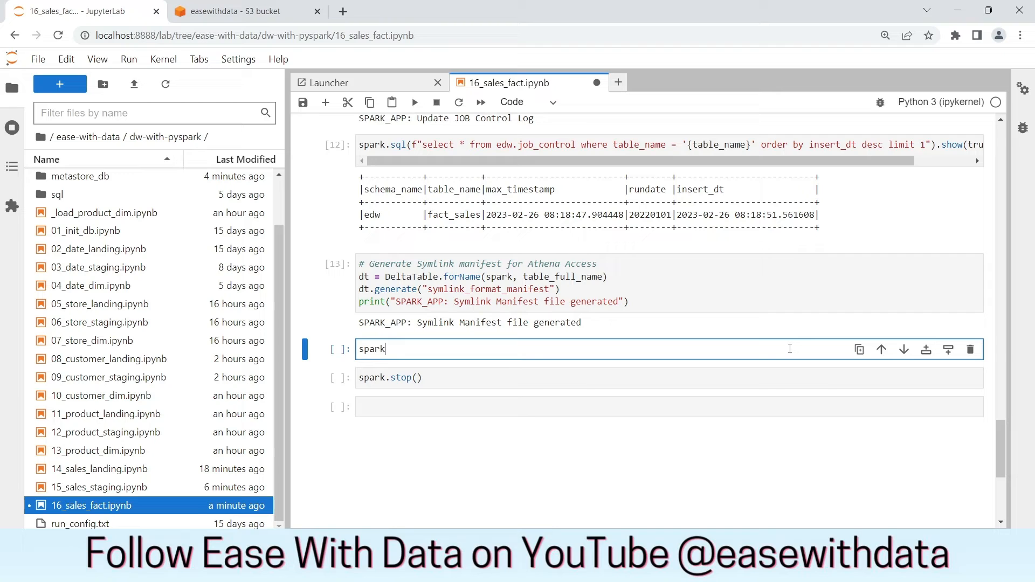
pyautogui.write('.sql()')
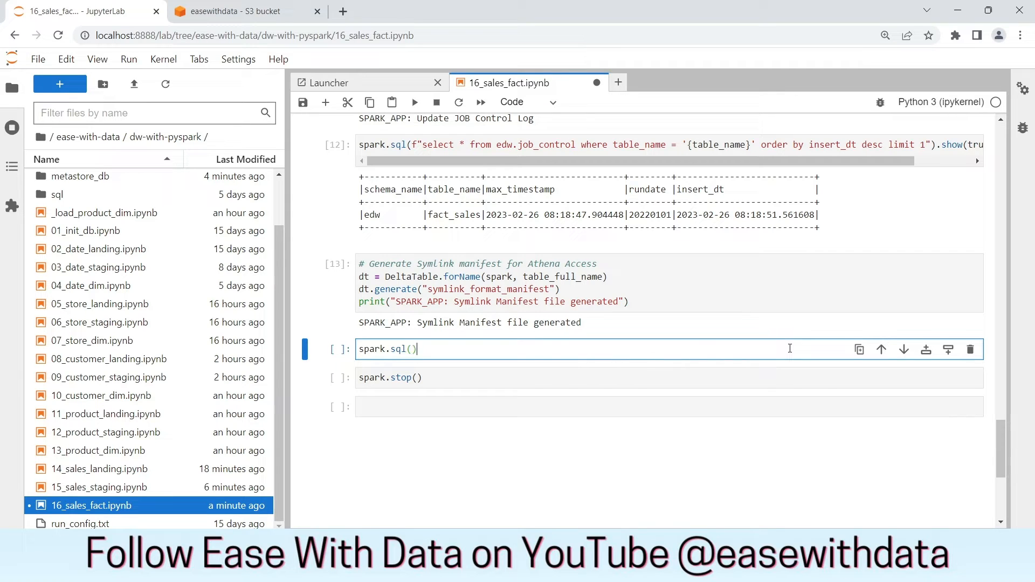
pyautogui.write('"select"')
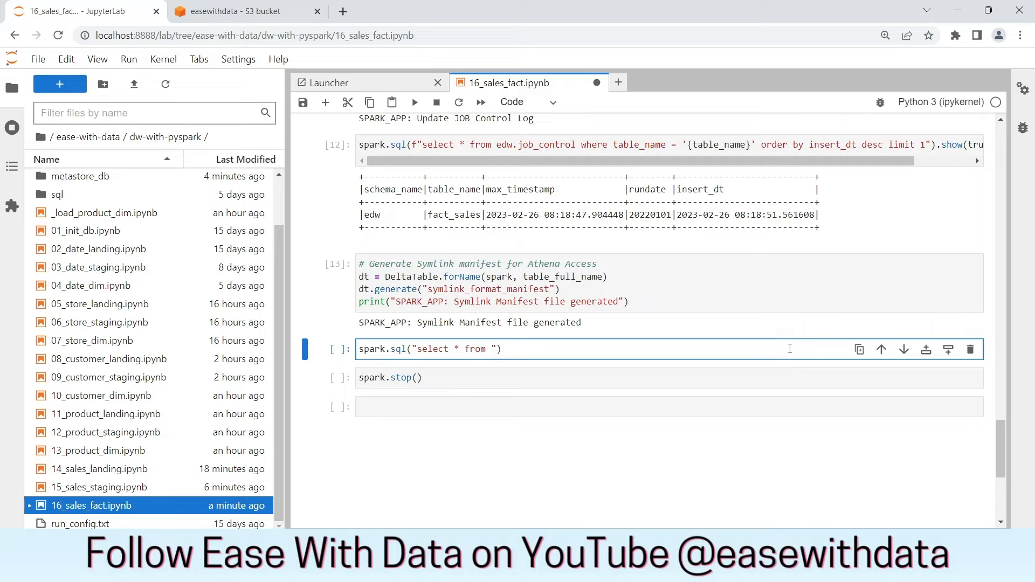
pyautogui.write('edw.')
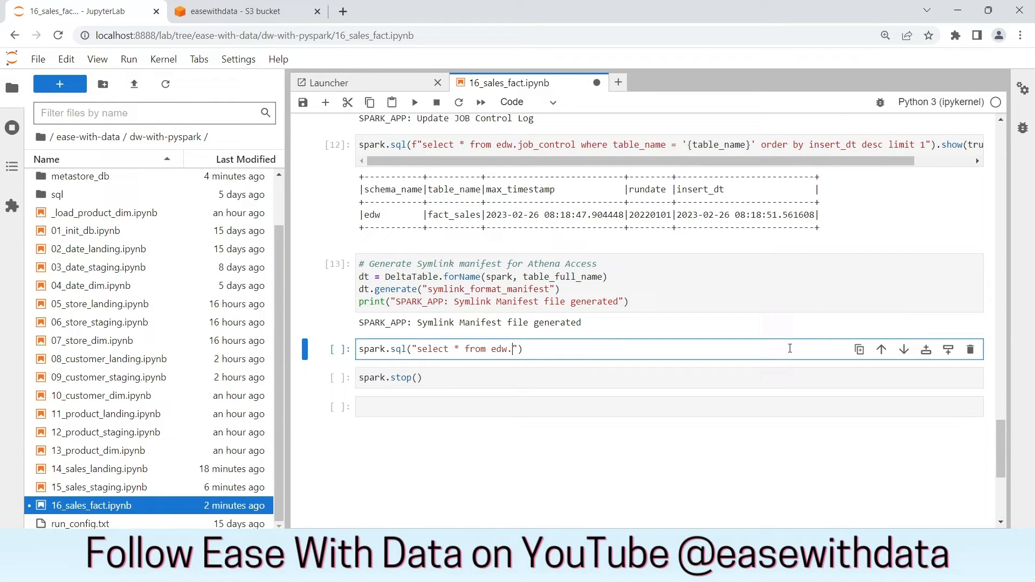
pyautogui.write('fact_da')
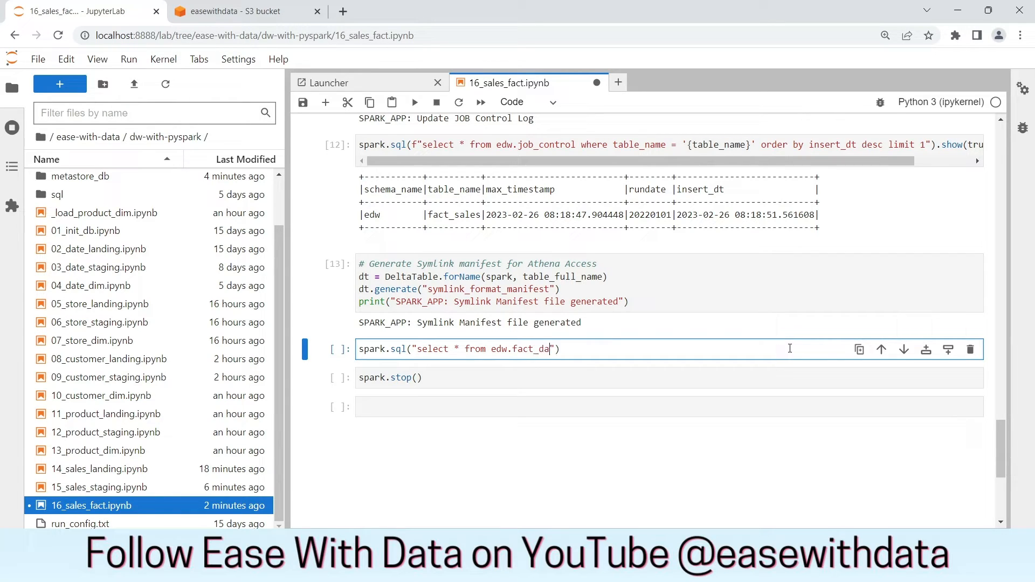
pyautogui.write('les").')
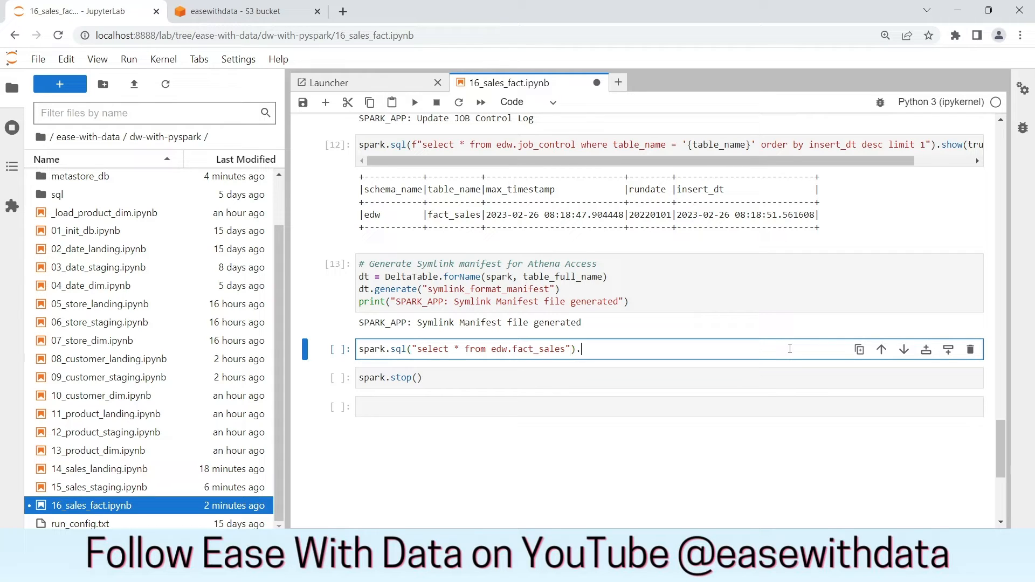
pyautogui.write('show()')
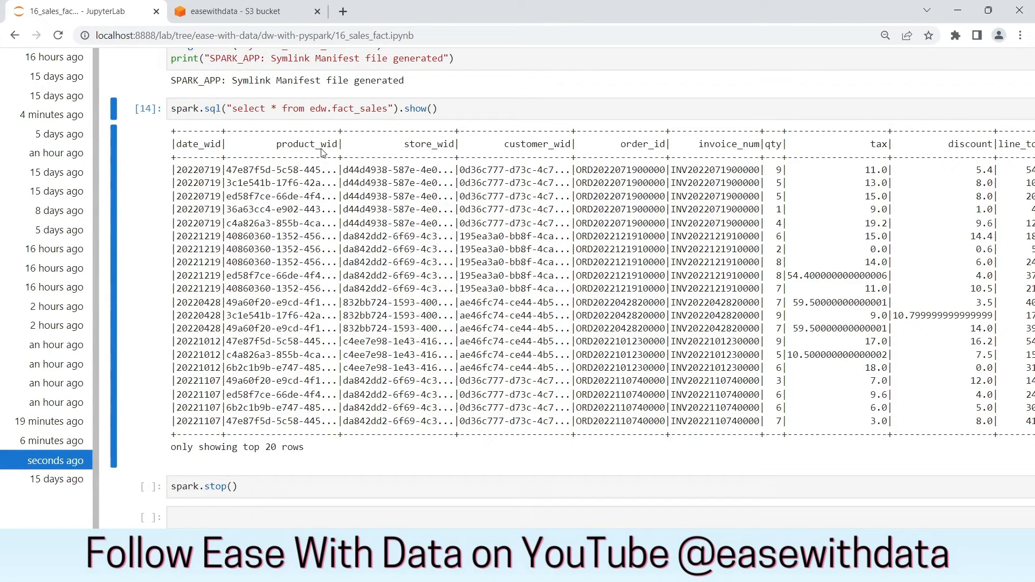
pyautogui.doubleClick(307, 145)
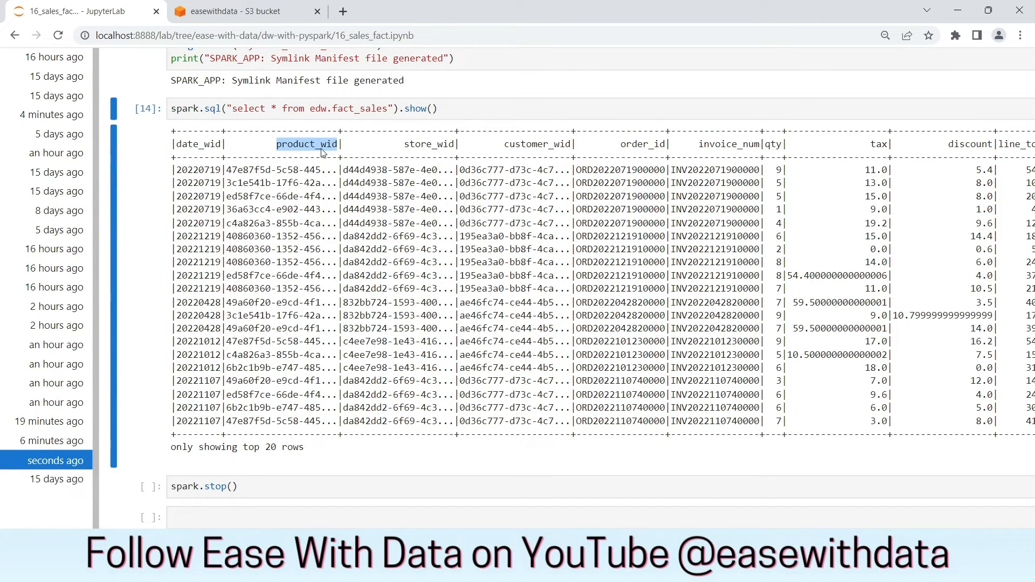